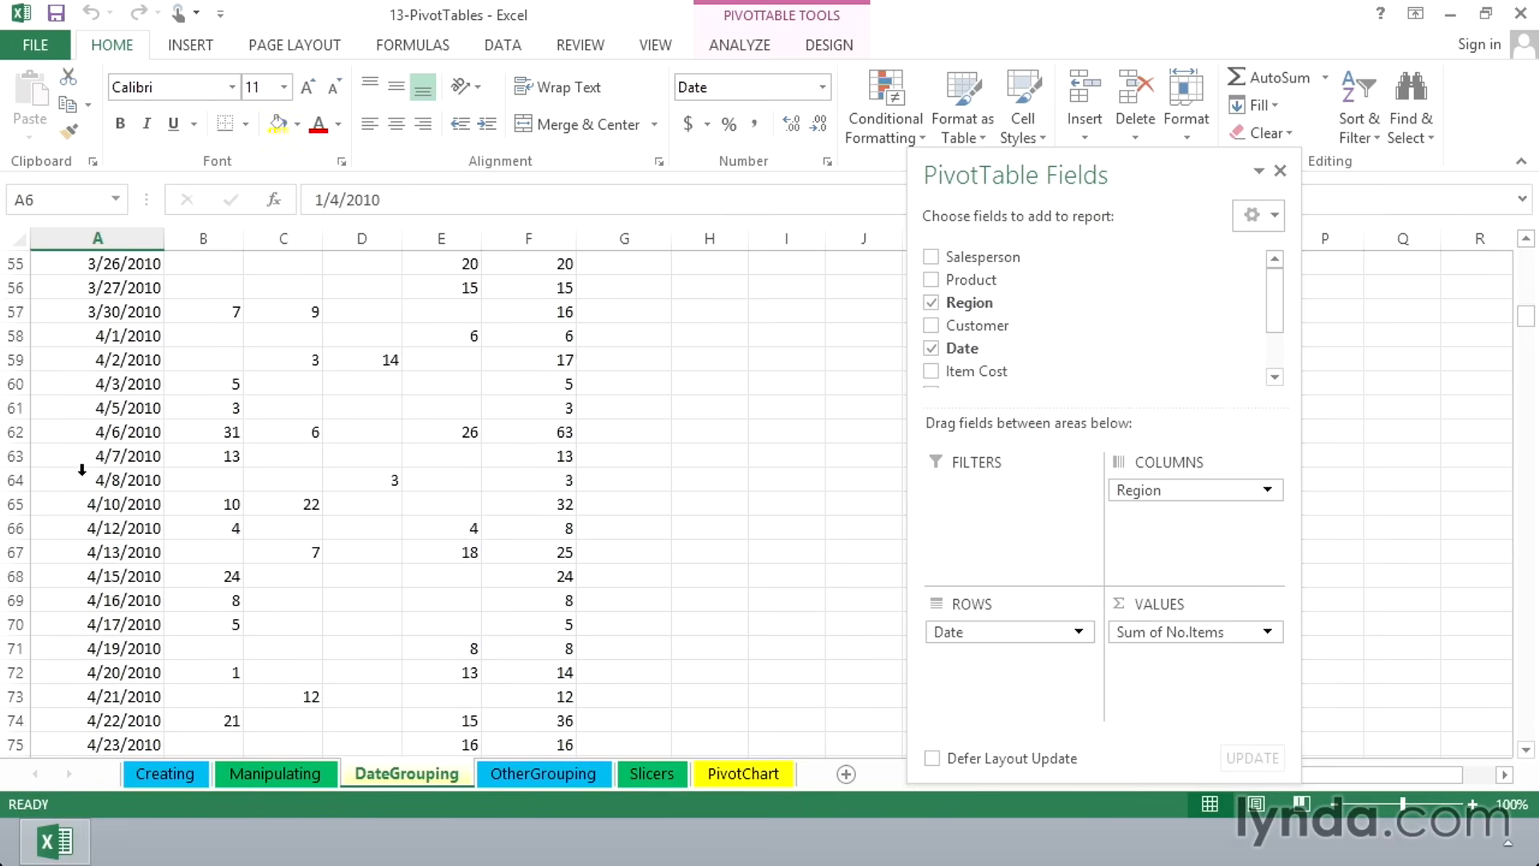
Step: Show the PivotTable in outline form so month totals head each group above the 2010 and 2011 rows
scroll(down, 3)
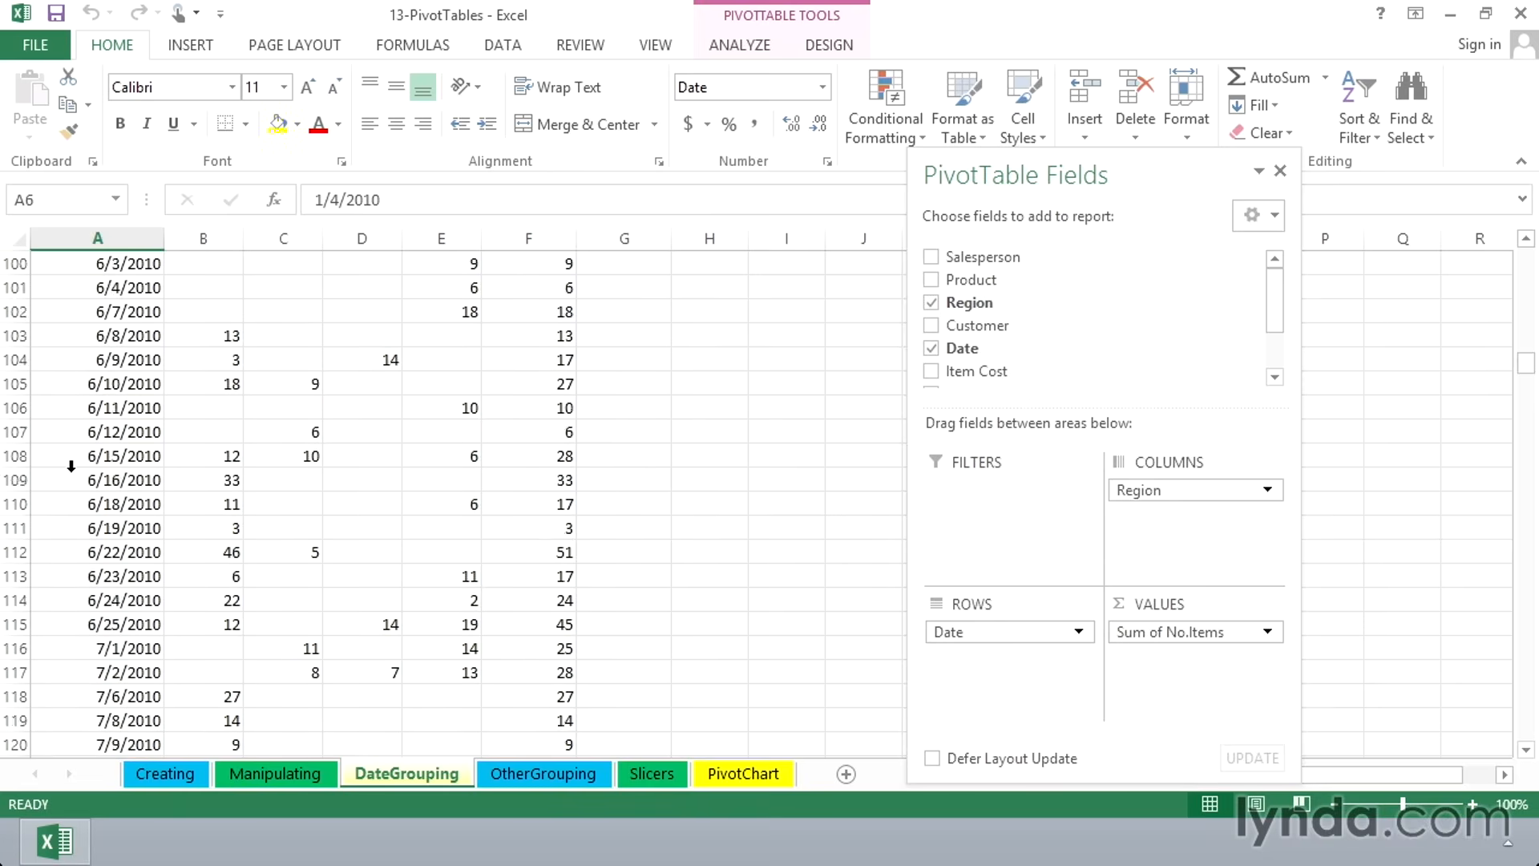
scroll(down, 3)
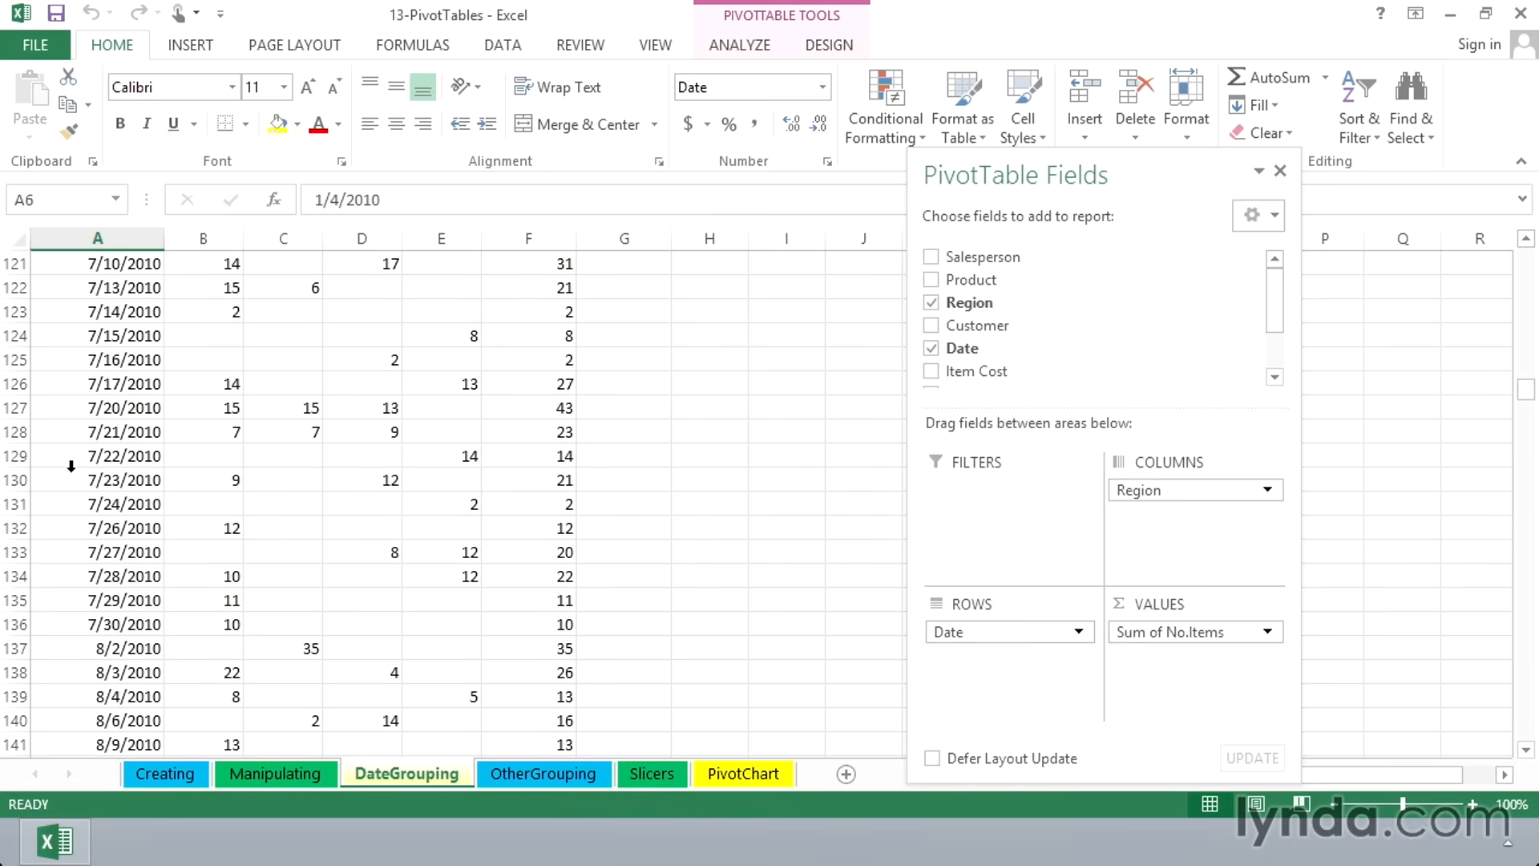
scroll(up, 3)
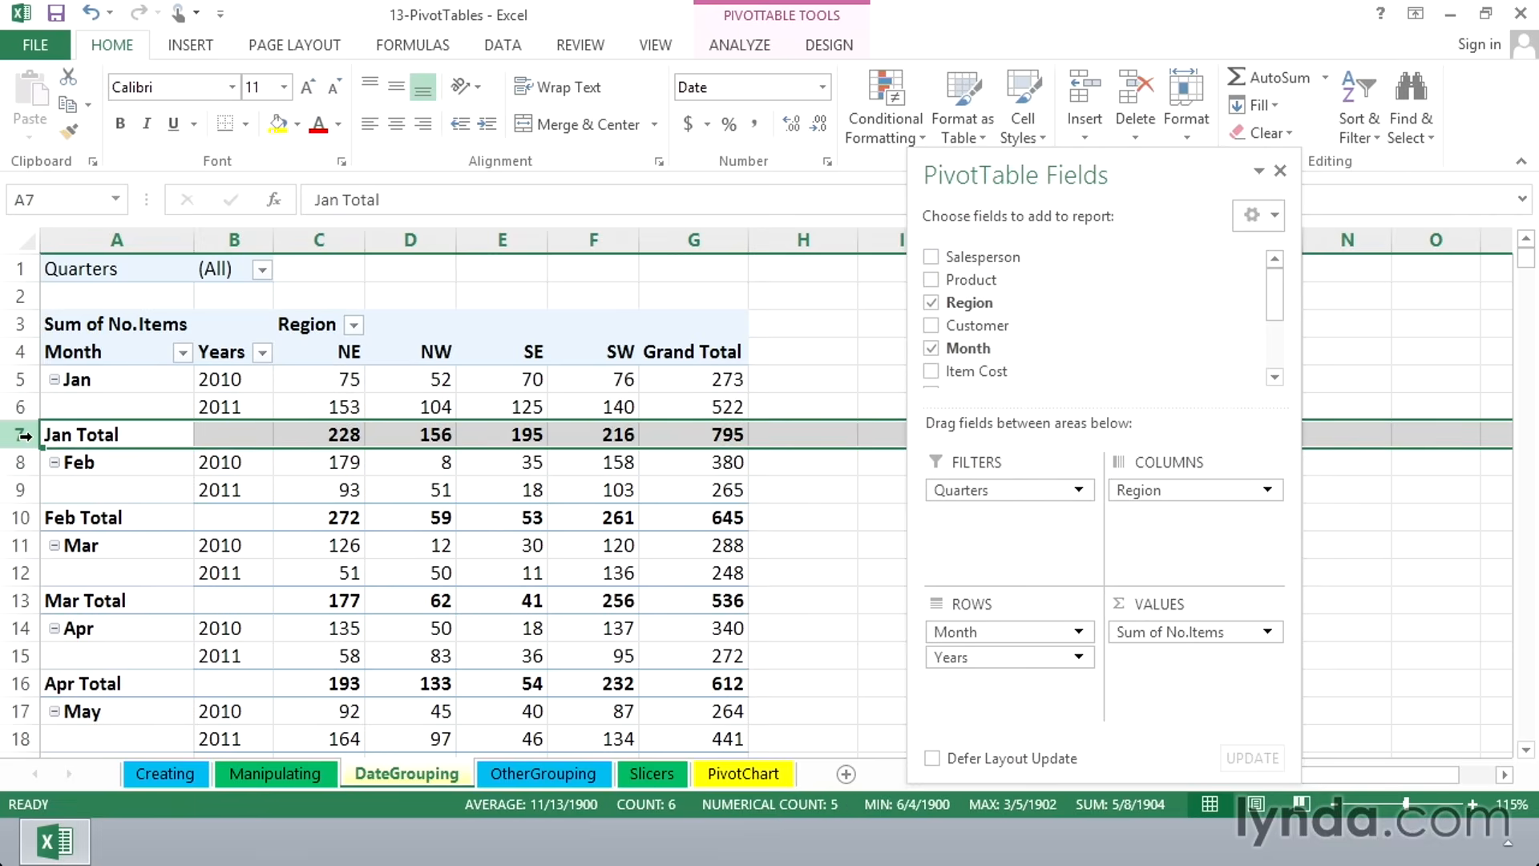
click(36, 104)
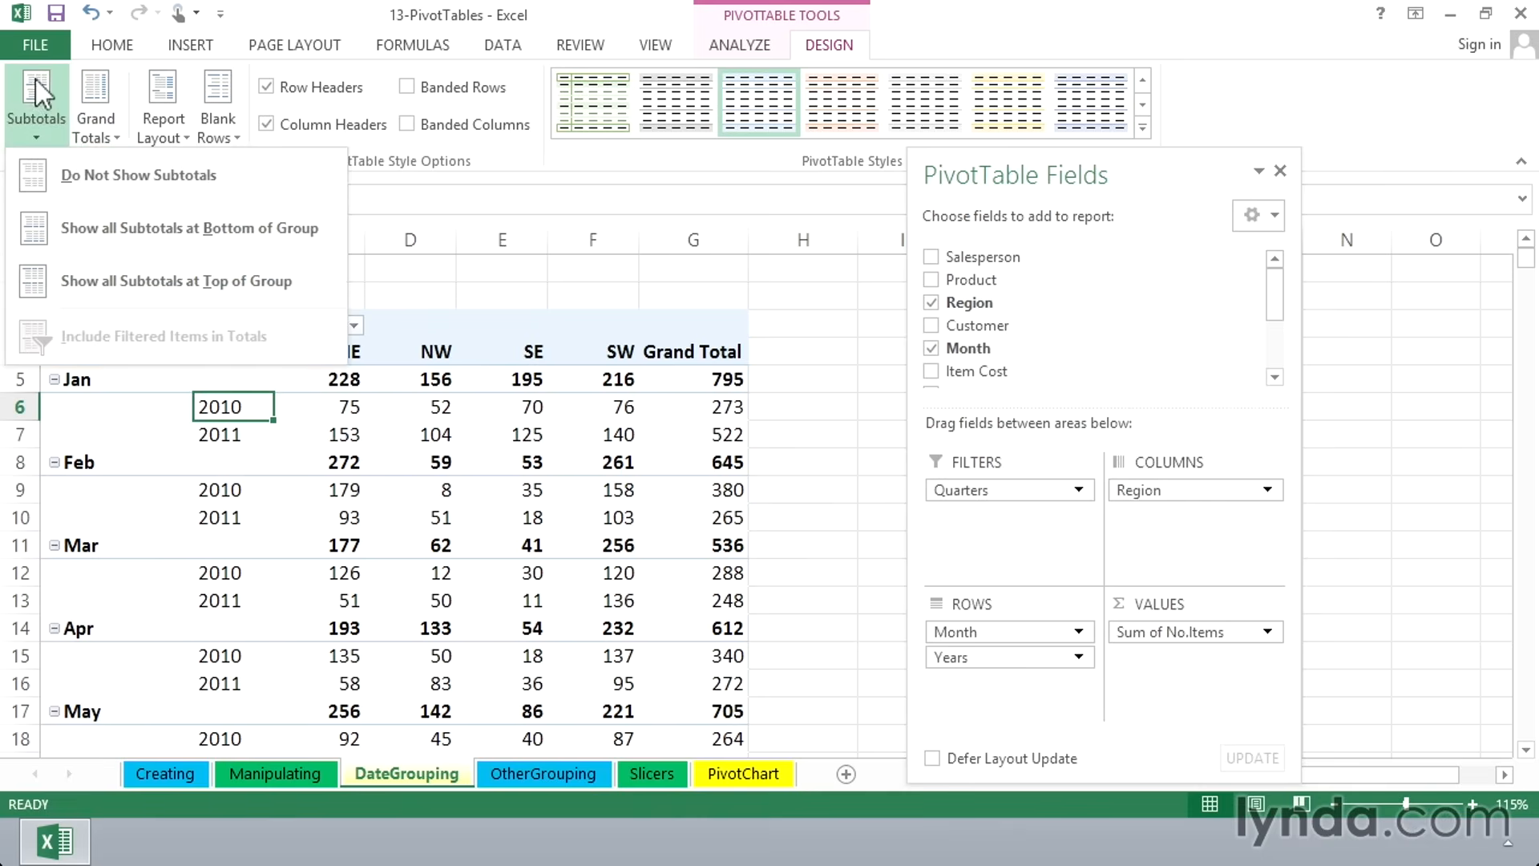